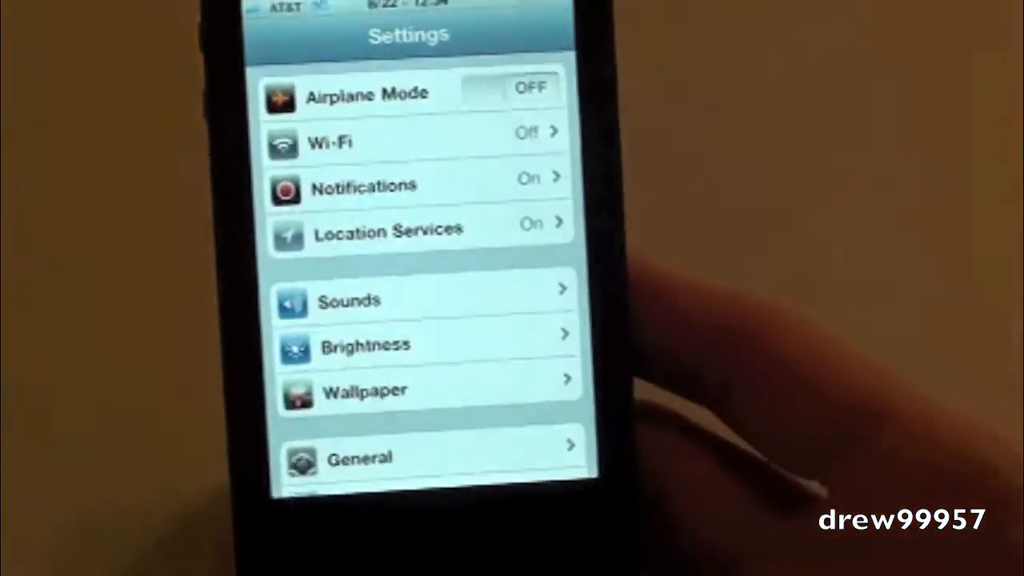
Scroll Settings down to the tweaks section listing Activator, Android Delete and Clock Hide
scroll("down", 3)
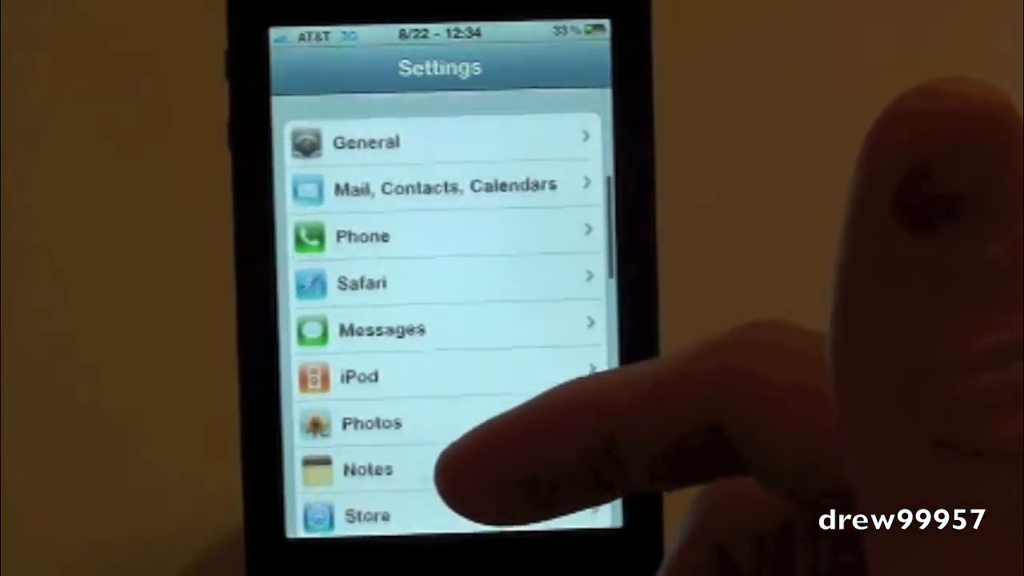
scroll("down", 3)
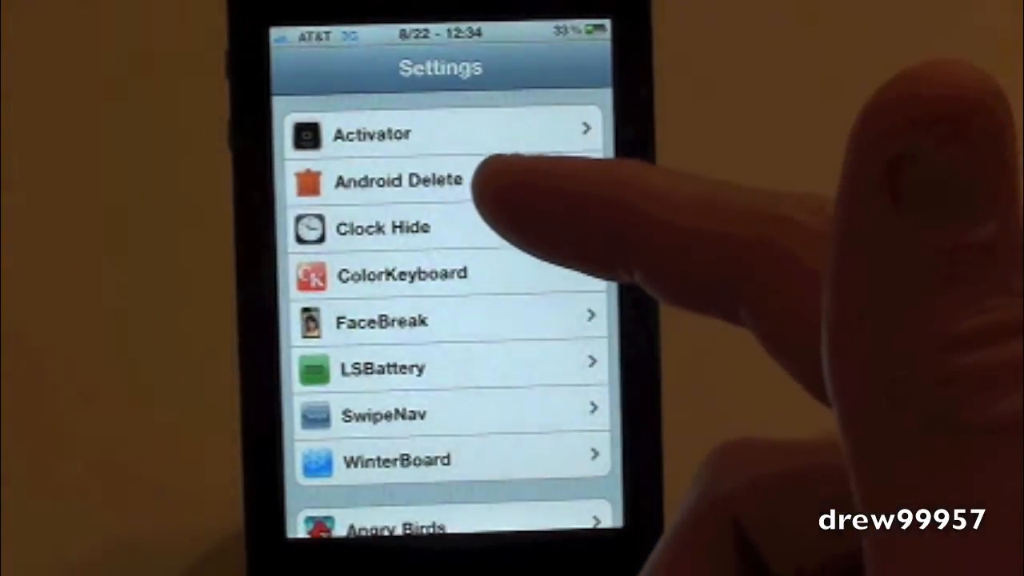
Enter the Android Delete tweak's preference pane from the Settings list
left_click(397, 181)
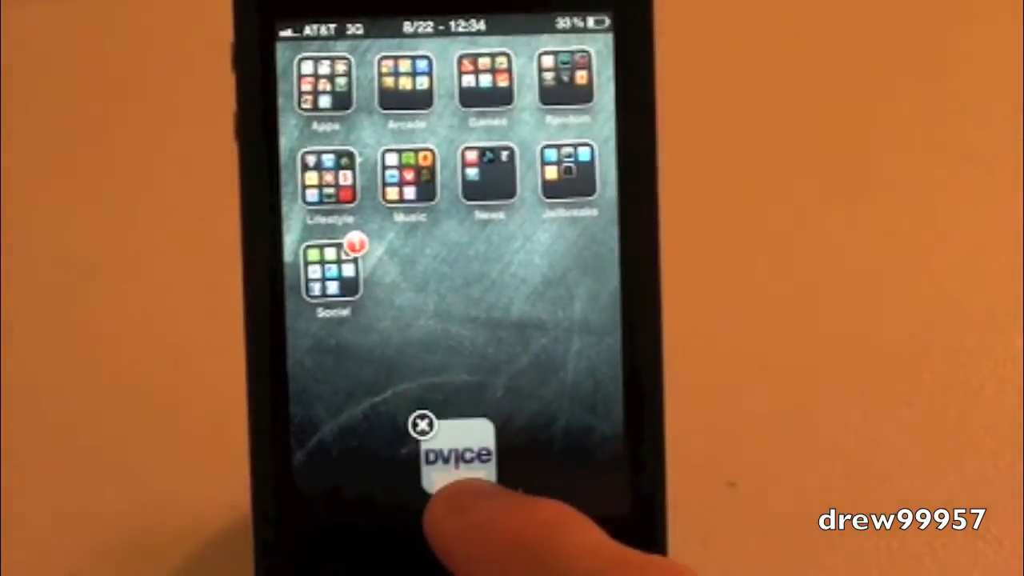
Delete the DVICE app via its delete badge while icons are jiggling
left_click(422, 423)
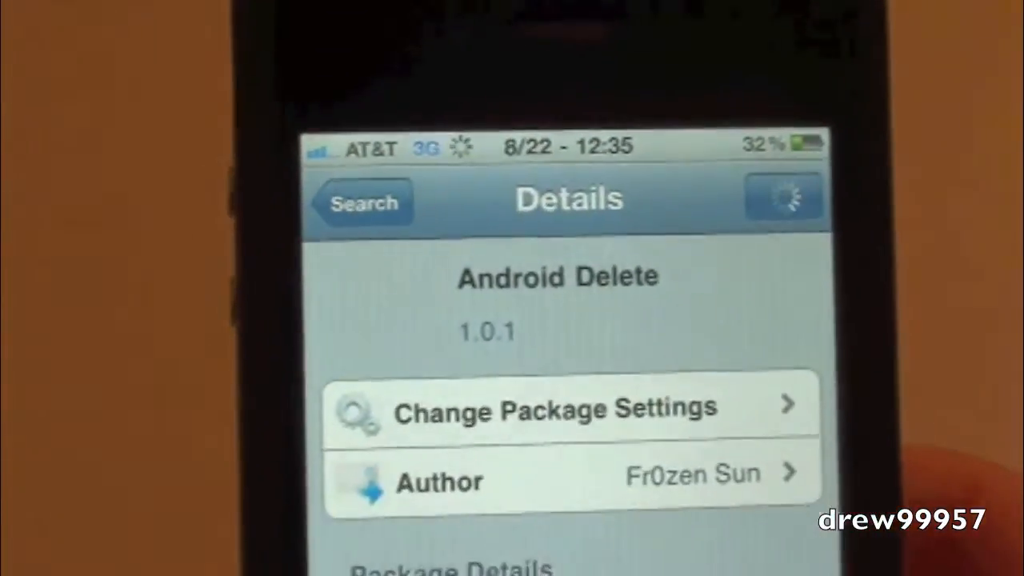
Scroll the Android Delete package page to its Package Details showing org.thebigboss.androiddelete
scroll("down", 3)
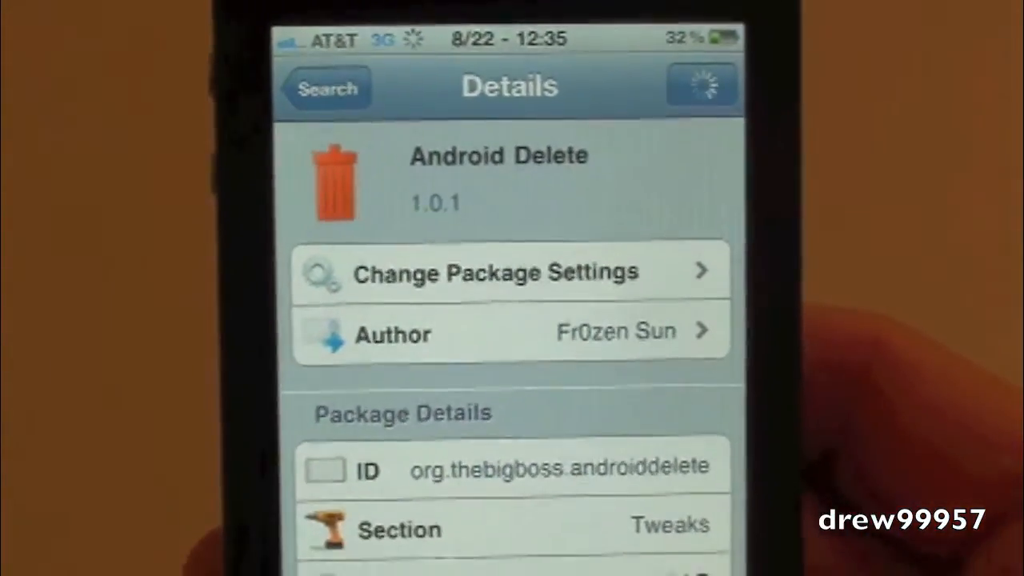